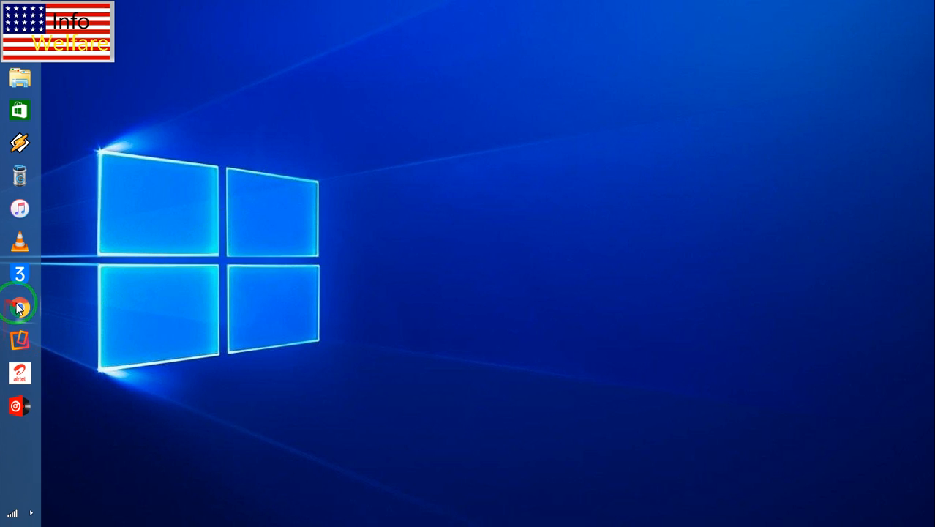
- Launch Chrome and search Google for 'ipsw', with ipsw.me's IPSW Downloads as top result
left_click(20, 307)
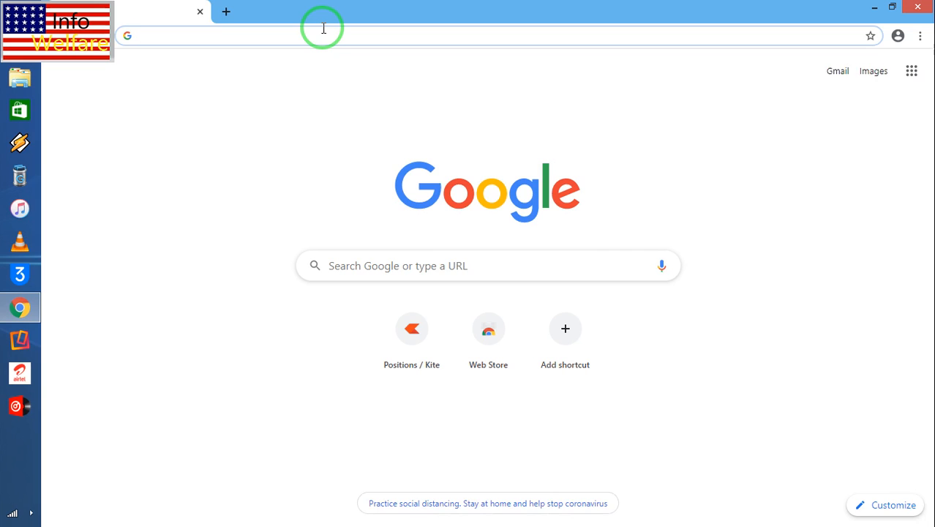
type("ipsw")
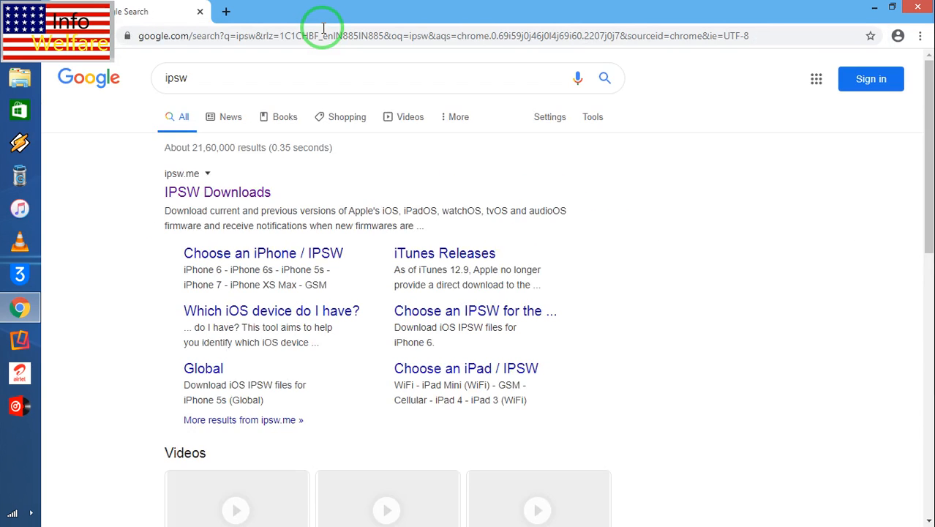
left_click(181, 174)
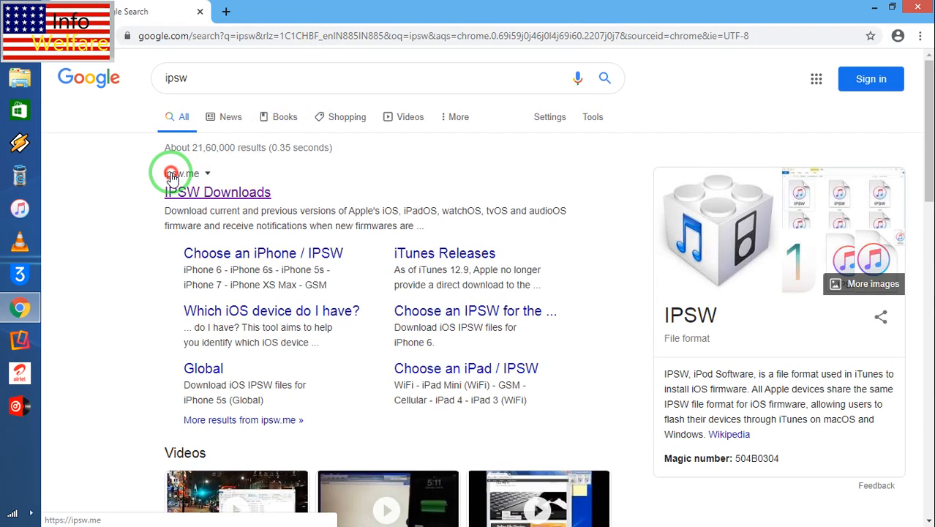
- Go to the ipsw.me IPSW Downloads home page from the search results
left_click(218, 192)
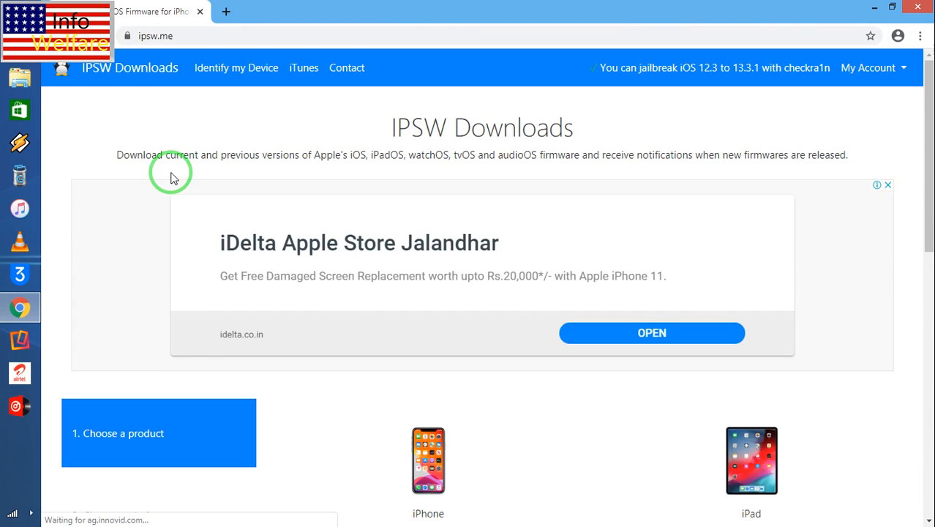
mouse_move(514, 90)
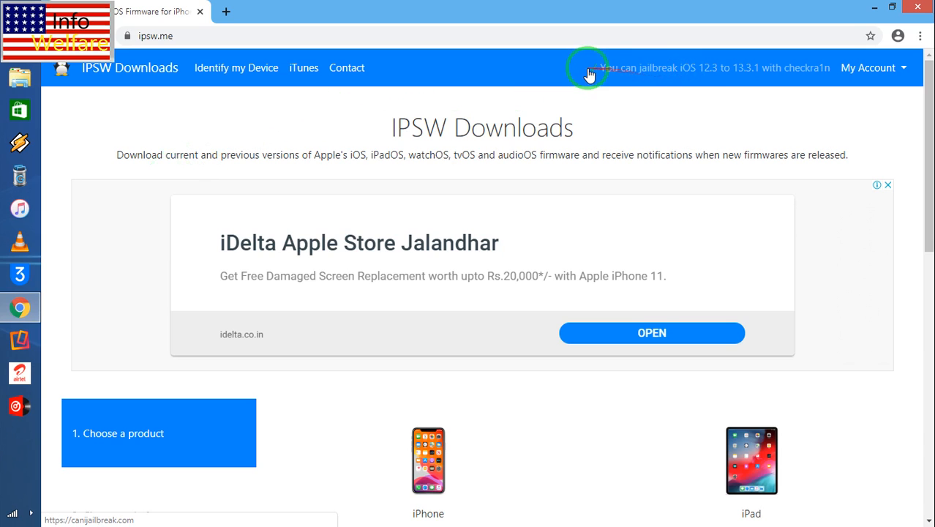
mouse_move(713, 93)
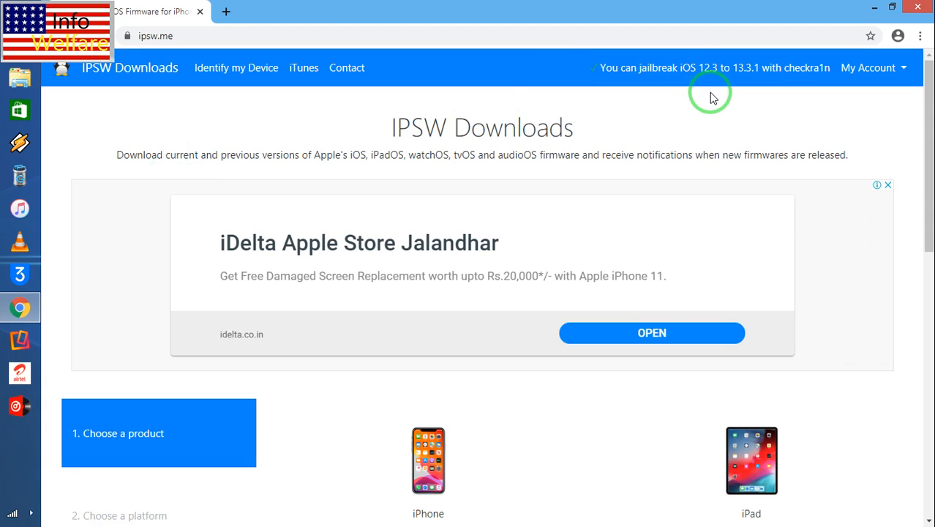
mouse_move(736, 77)
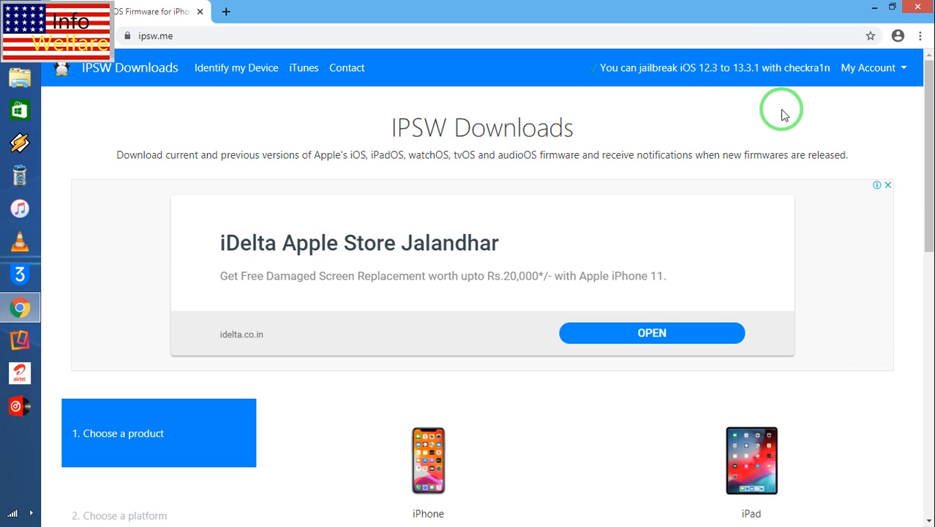
mouse_move(808, 67)
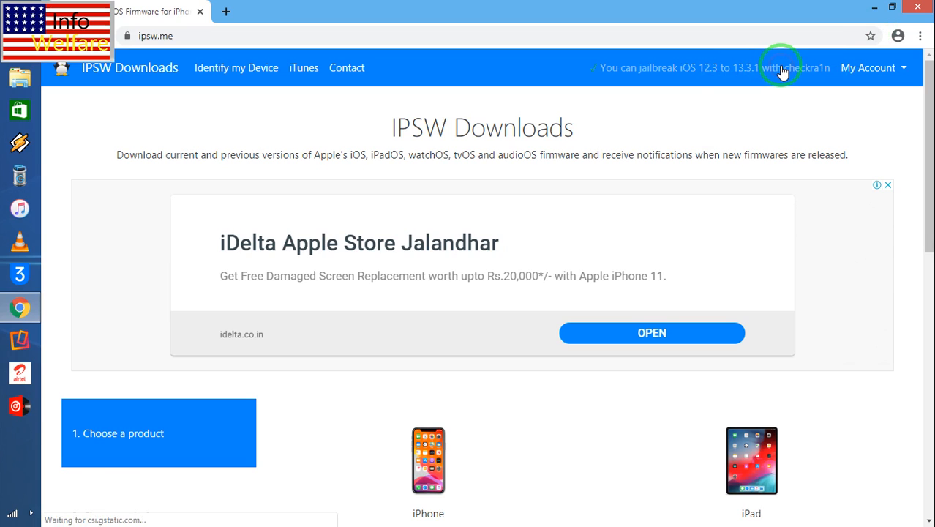
- Follow the iOS 12.3 to 13.3.1 jailbreak header link to canijailbreak.com, which recommends checkra1n
left_click(783, 67)
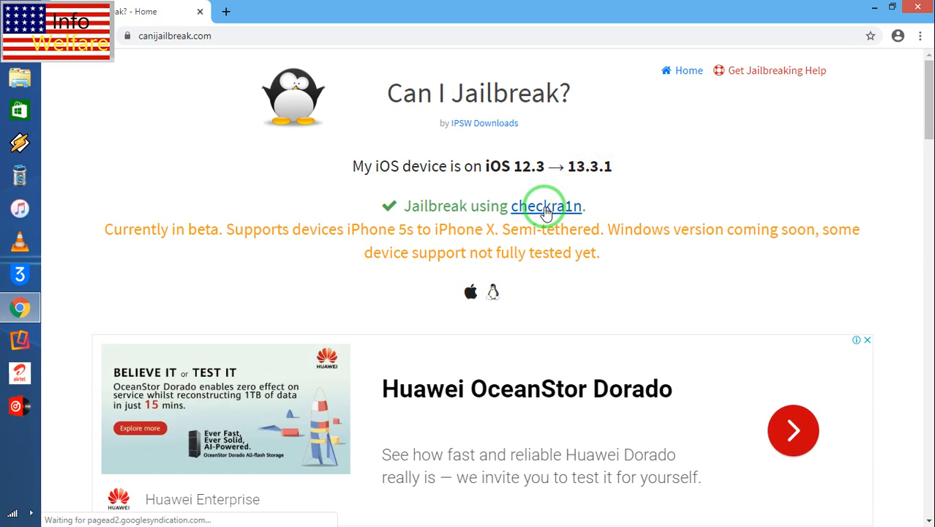
left_click(548, 205)
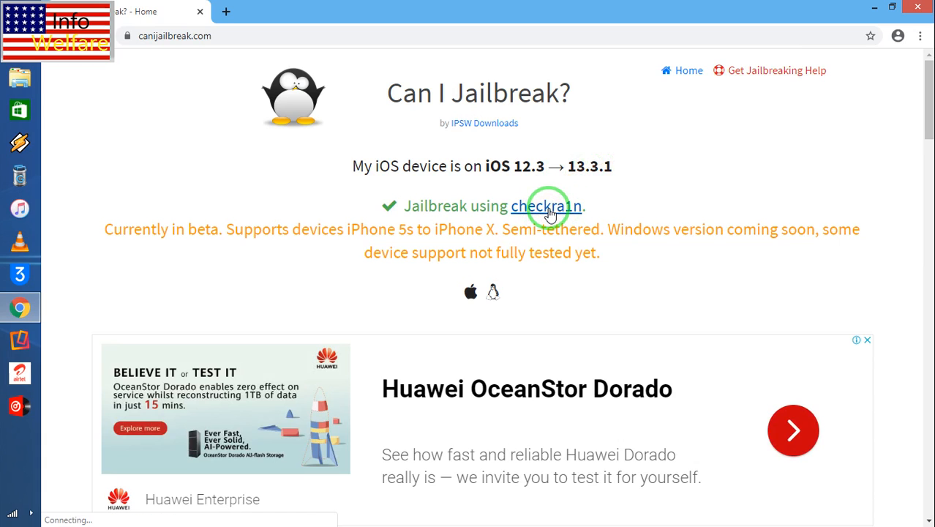
- Reach the checkra.in site via the 'Jailbreak using checkra1n' link, showing Get the beta now
left_click(547, 205)
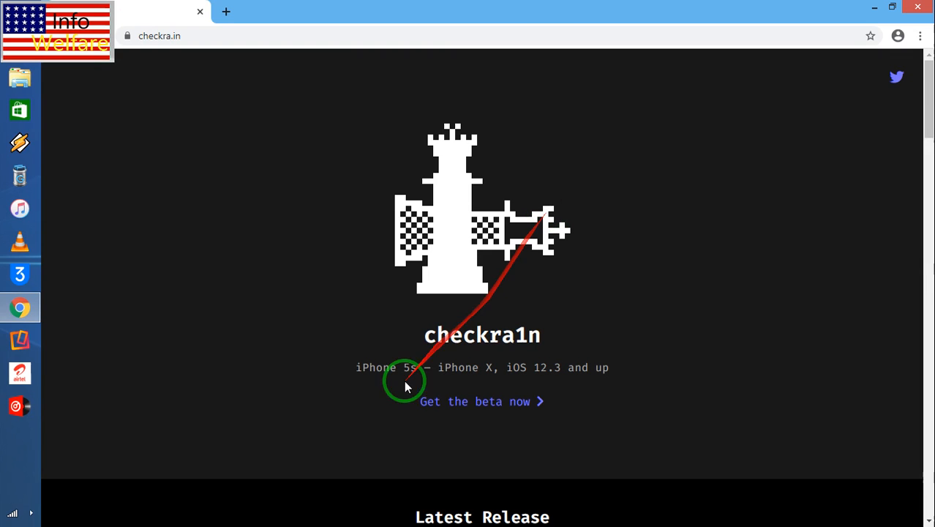
mouse_move(516, 407)
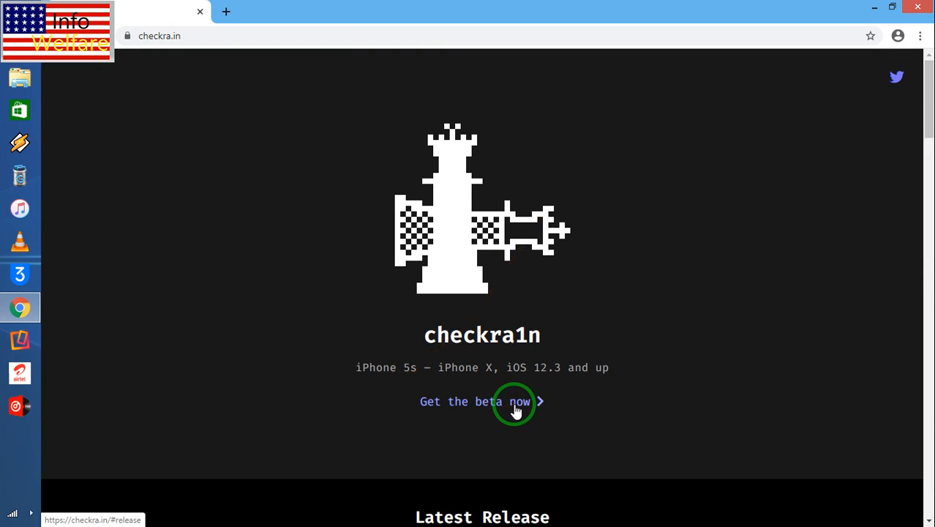
mouse_move(528, 439)
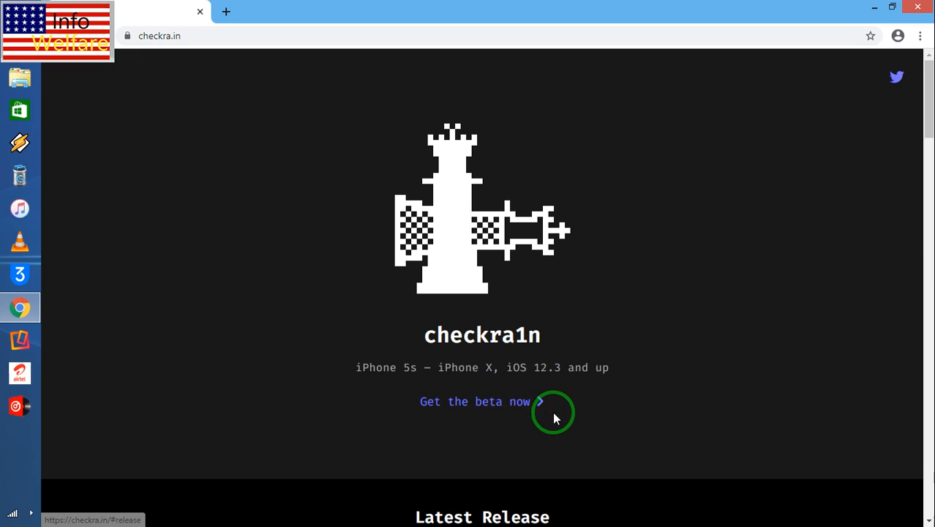
mouse_move(579, 422)
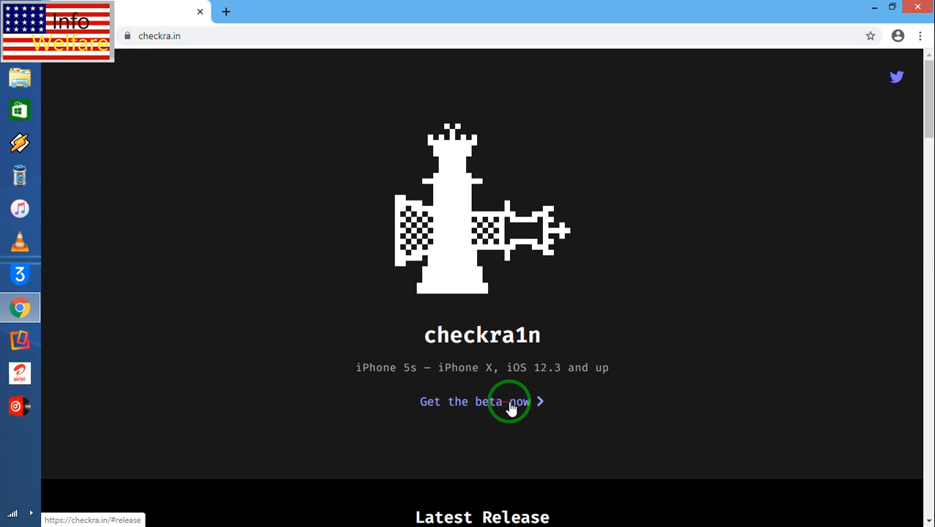
mouse_move(558, 426)
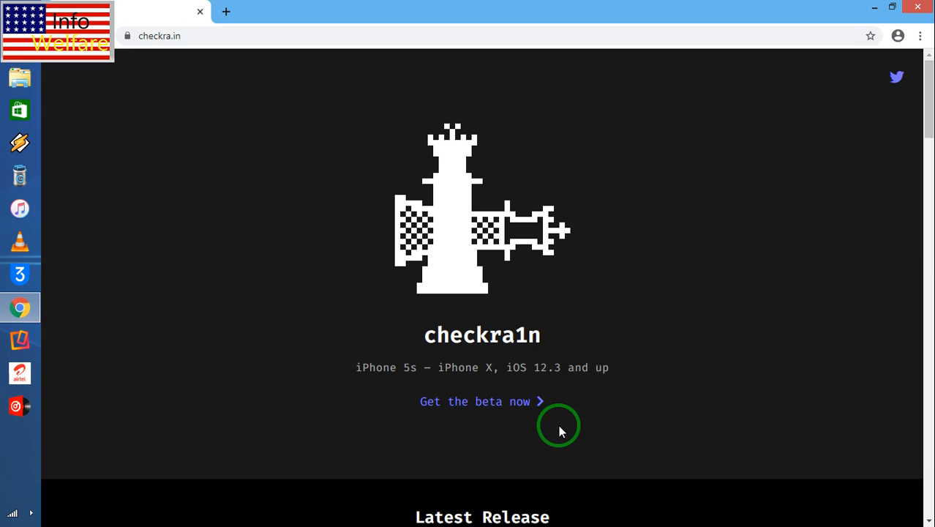
mouse_move(809, 358)
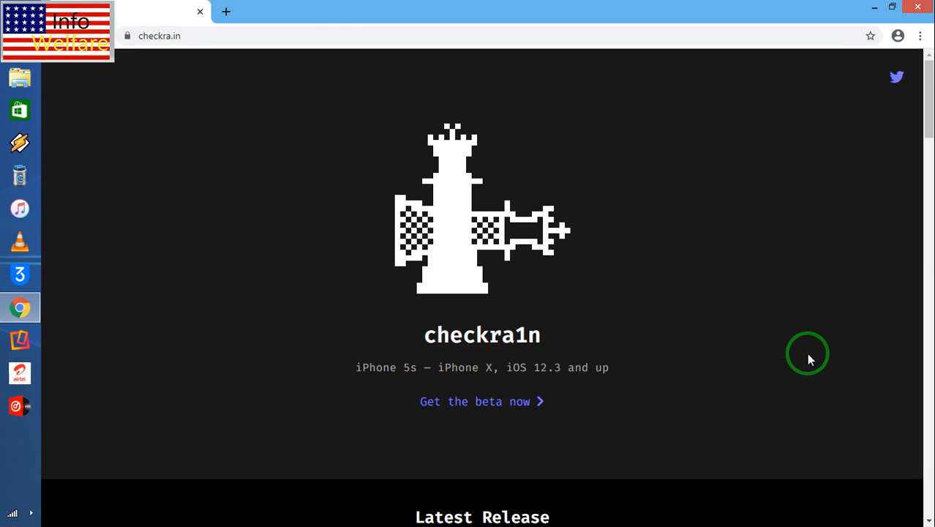